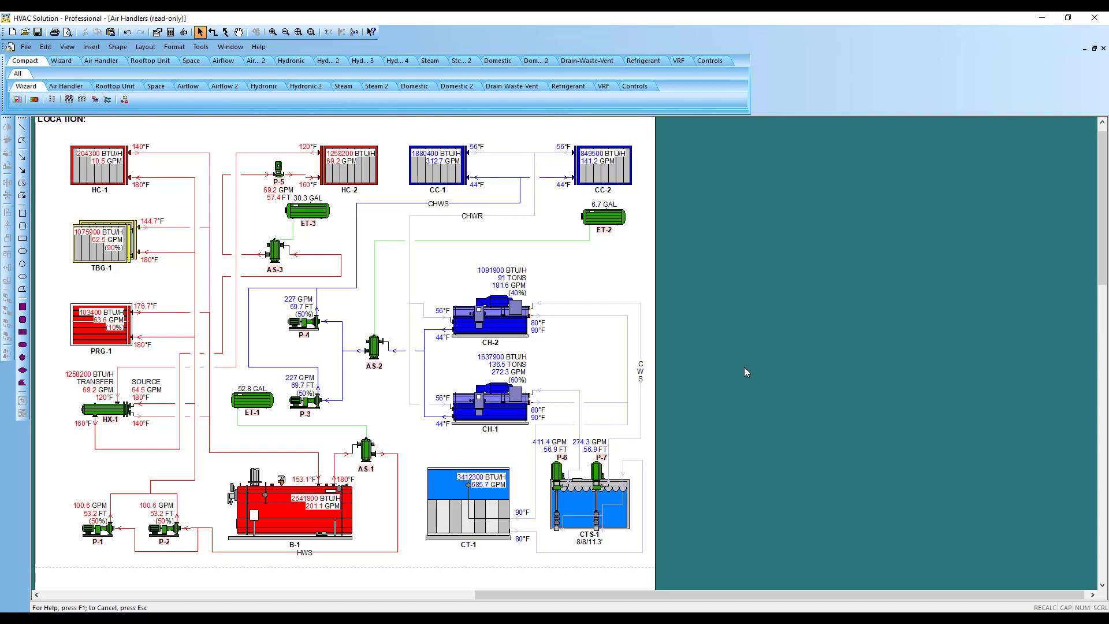
{"action": "mouse_move", "coordinate": [581, 270]}
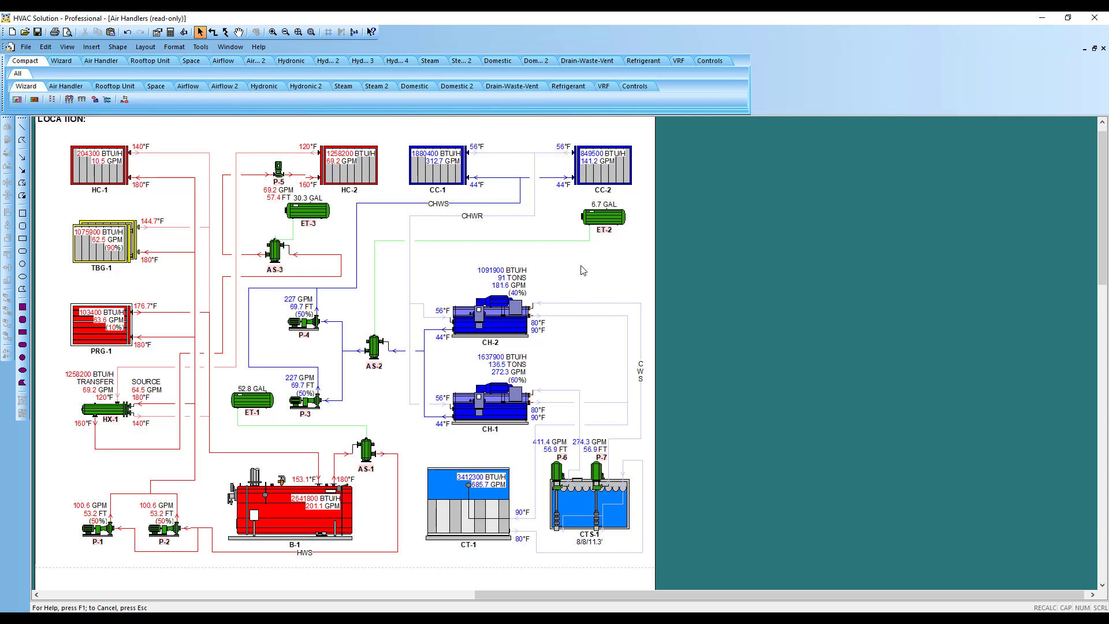
Step: Select water-cooled chiller CH-2 on the Air Handlers schematic
{"action": "left_click", "coordinate": [492, 314]}
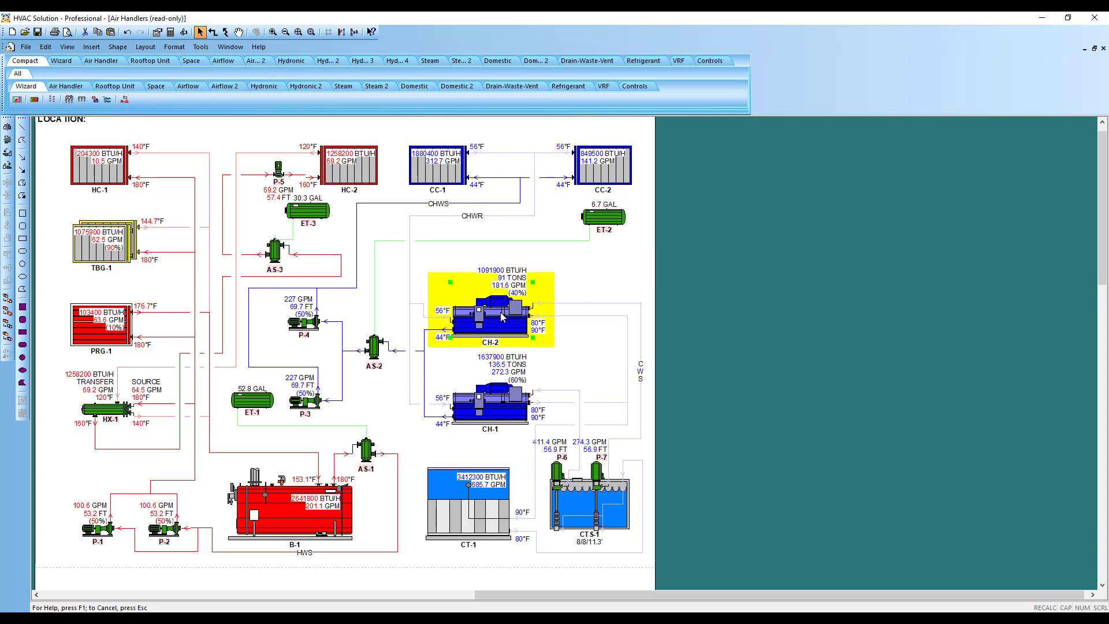
{"action": "double_click", "coordinate": [499, 317]}
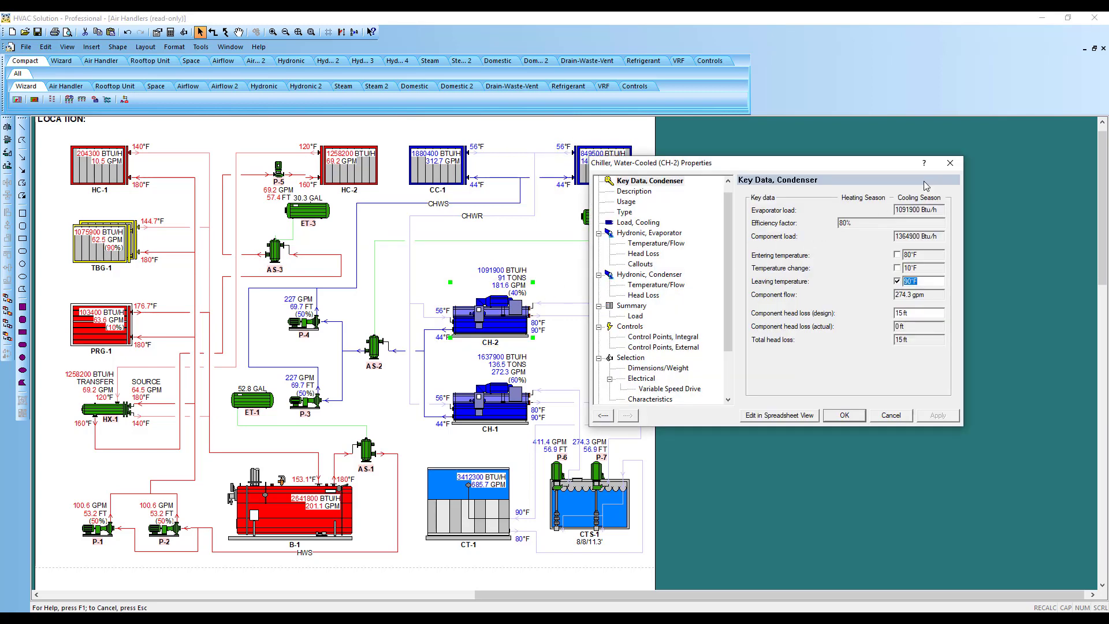
{"action": "mouse_move", "coordinate": [924, 163]}
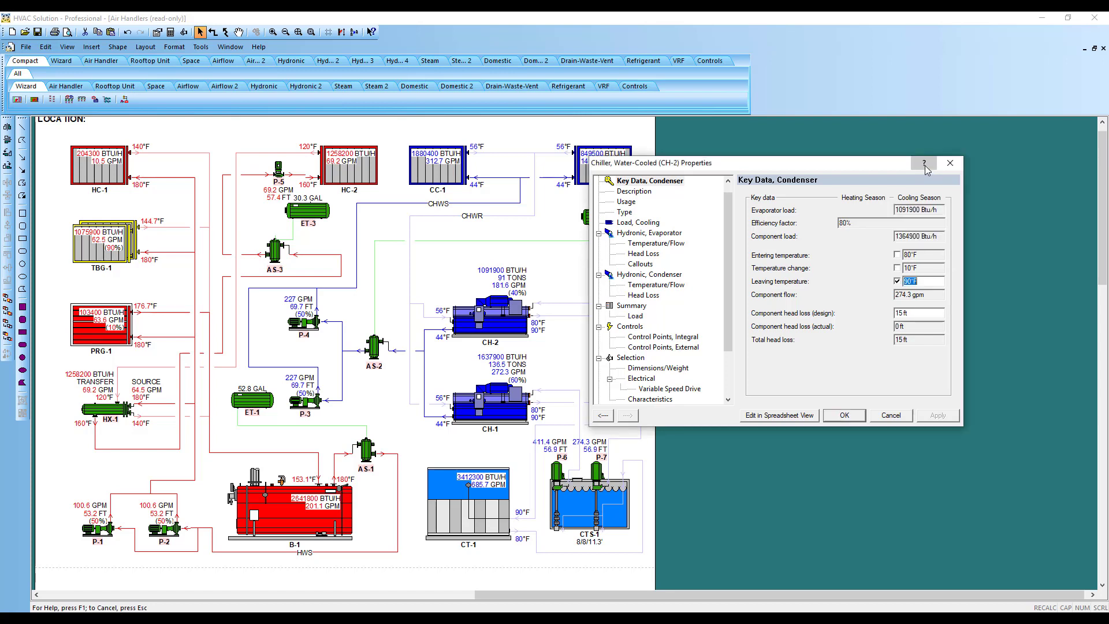
{"action": "mouse_move", "coordinate": [919, 282]}
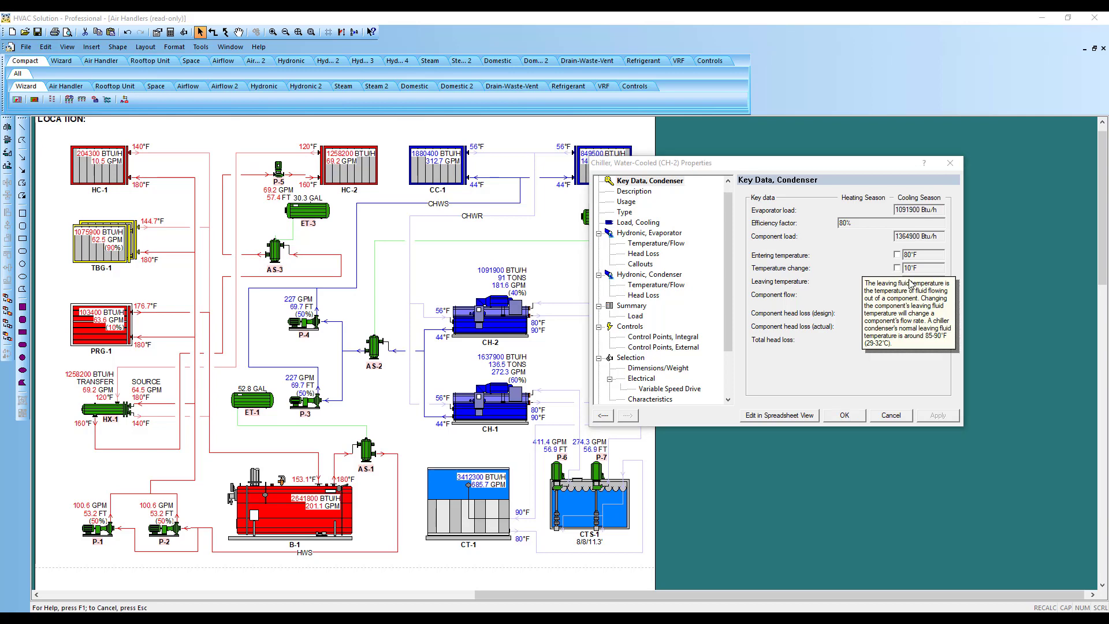
{"action": "mouse_move", "coordinate": [954, 176]}
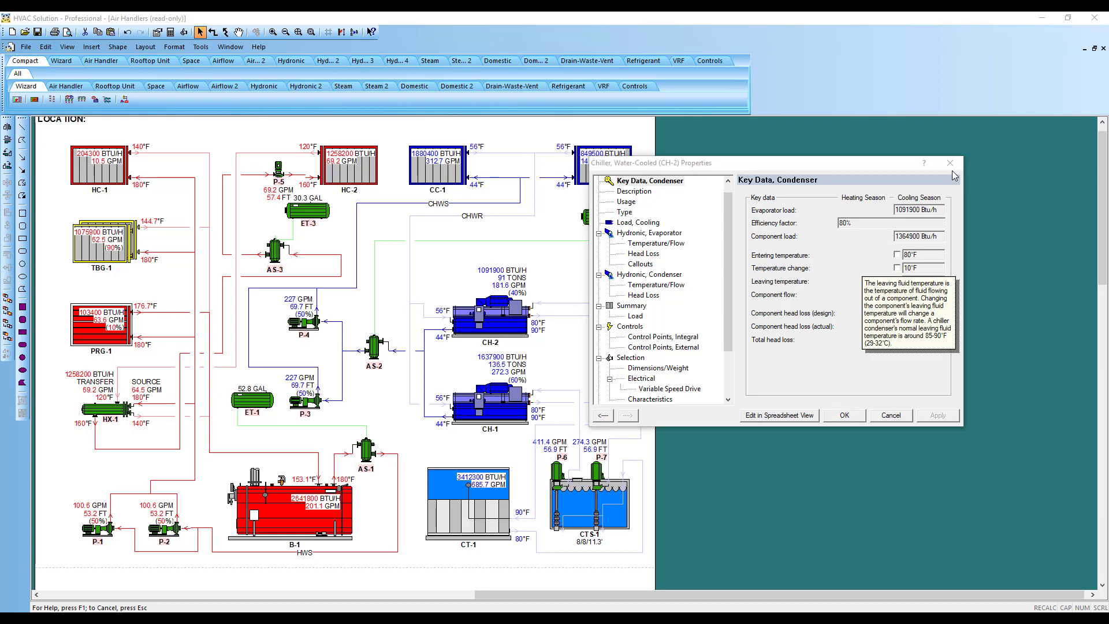
{"action": "left_click", "coordinate": [889, 415]}
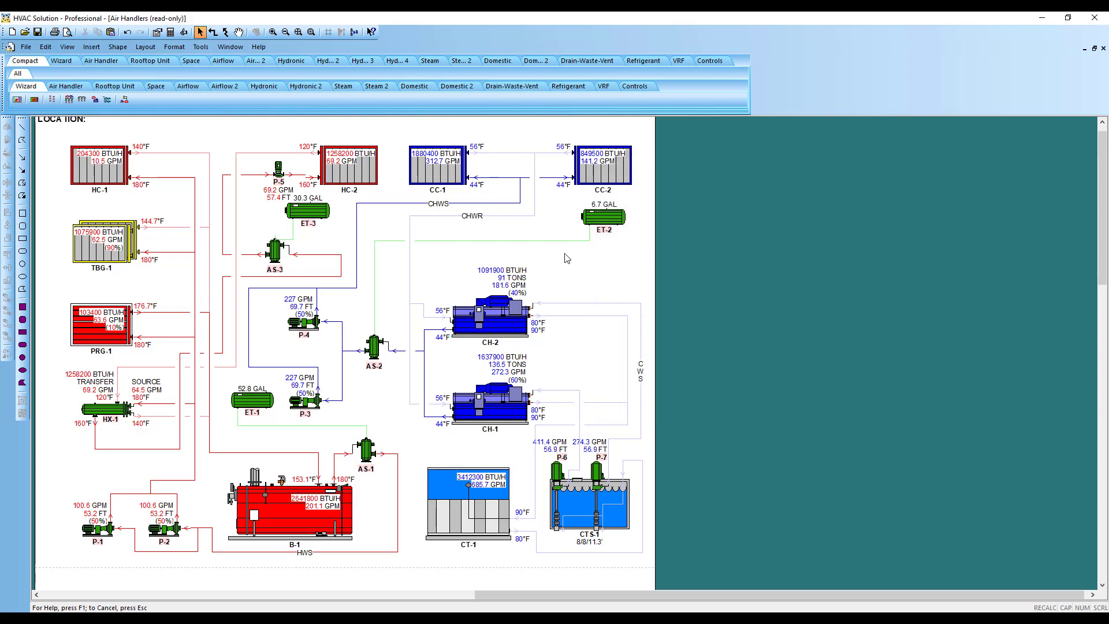
{"action": "mouse_move", "coordinate": [259, 46]}
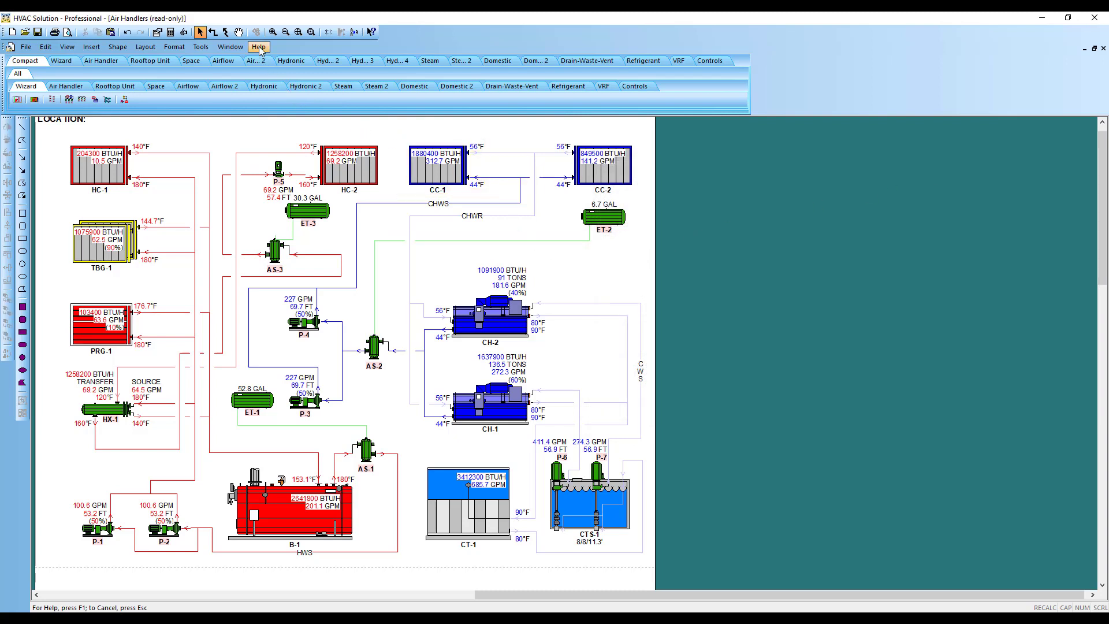
{"action": "left_click", "coordinate": [258, 47]}
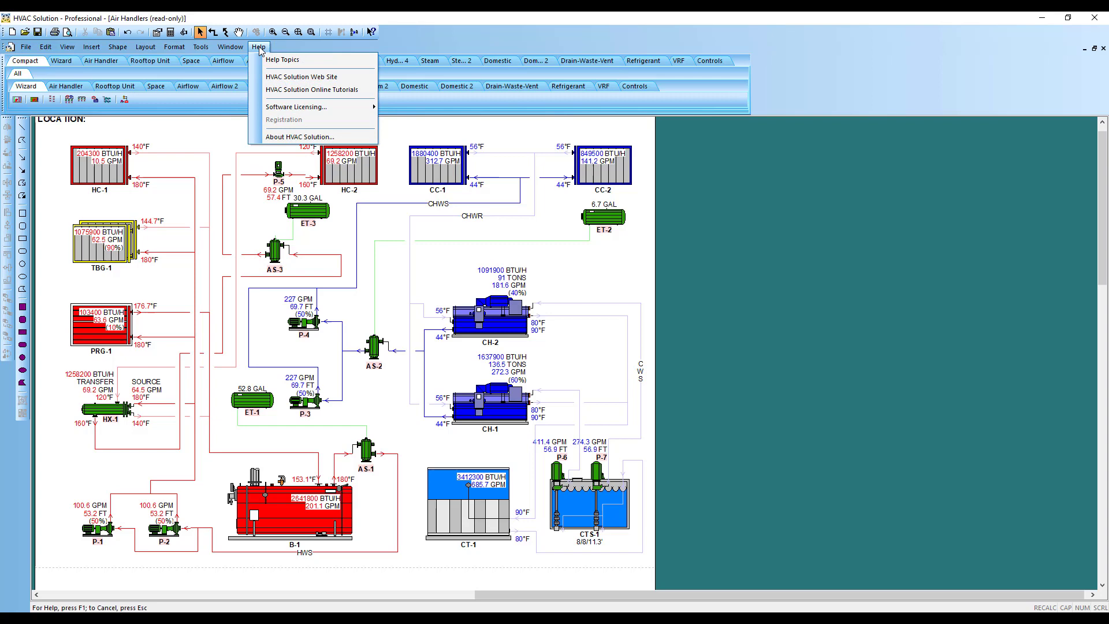
{"action": "left_click", "coordinate": [282, 59]}
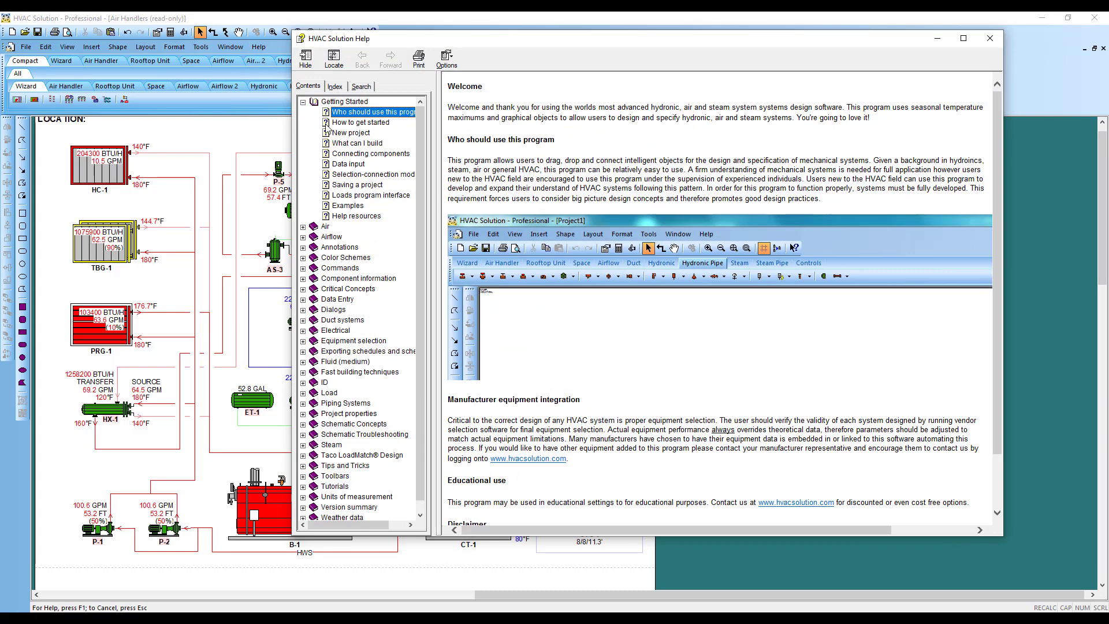
{"action": "left_click", "coordinate": [303, 247]}
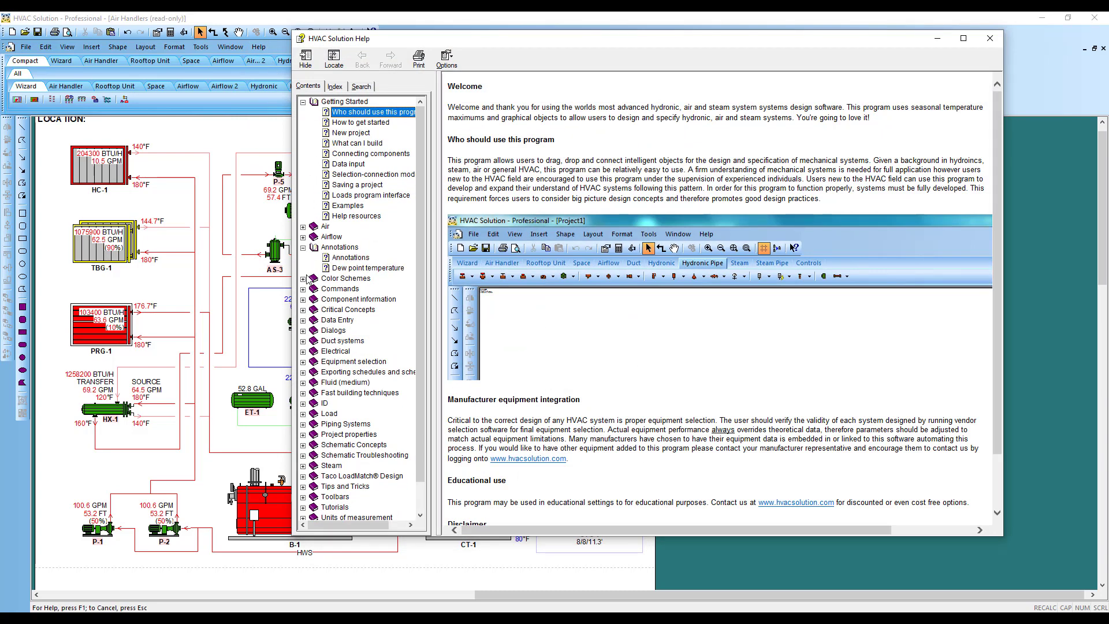
{"action": "left_click", "coordinate": [358, 289]}
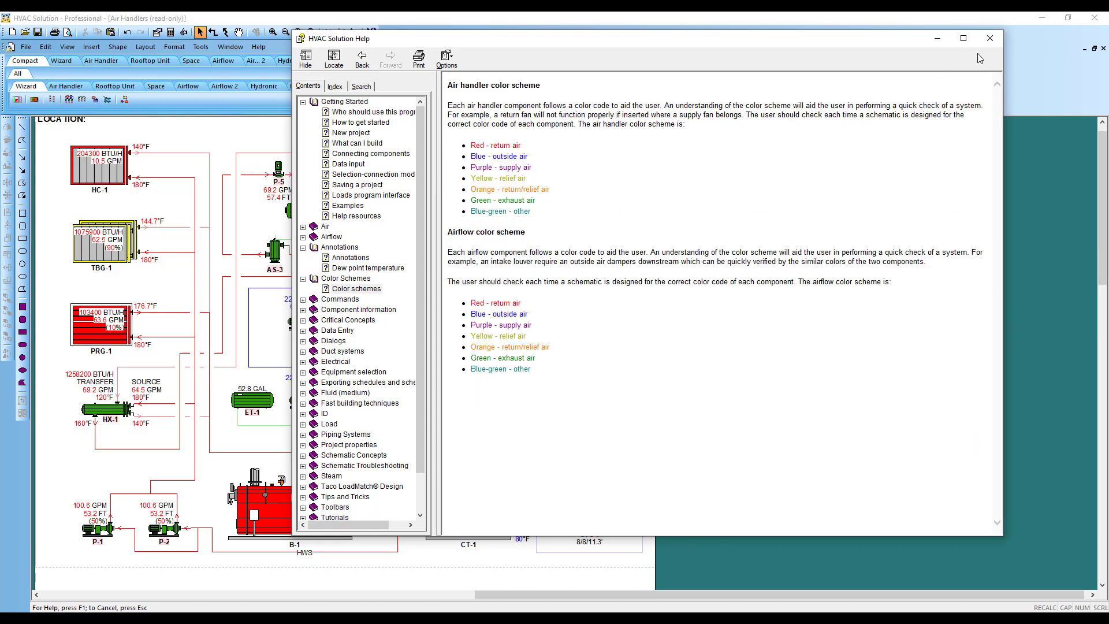
{"action": "left_click", "coordinate": [990, 38]}
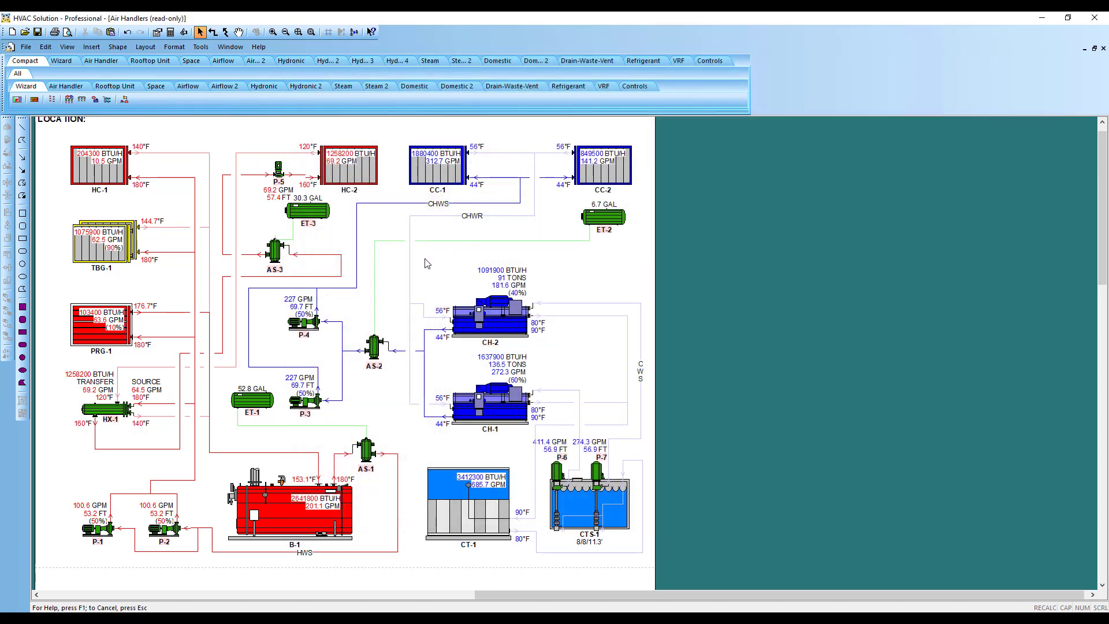
{"action": "mouse_move", "coordinate": [393, 267]}
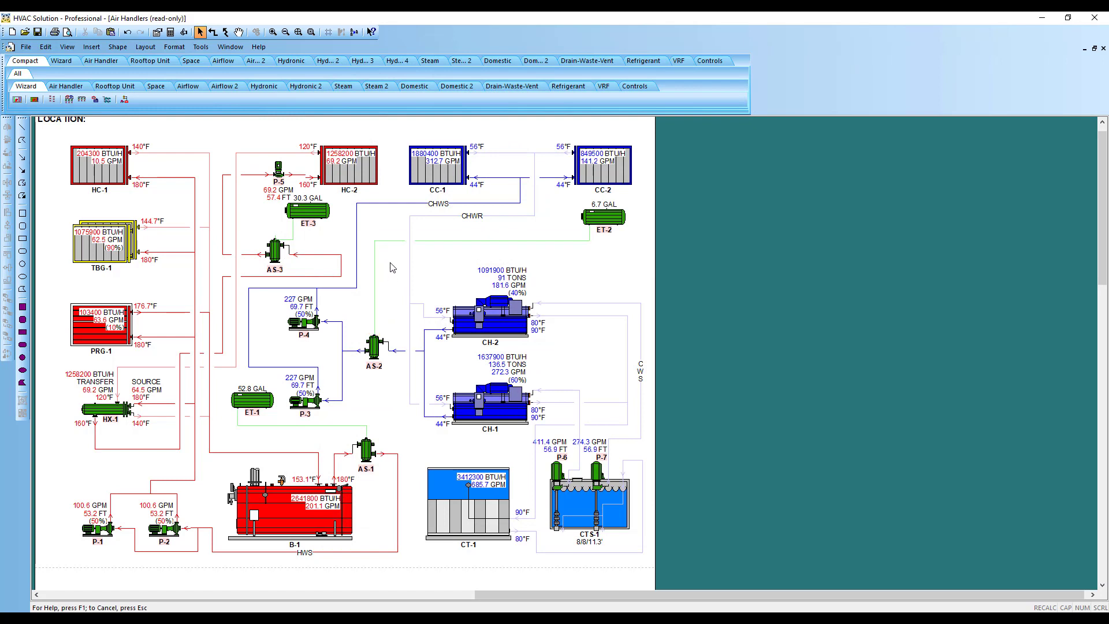
{"action": "mouse_move", "coordinate": [404, 263]}
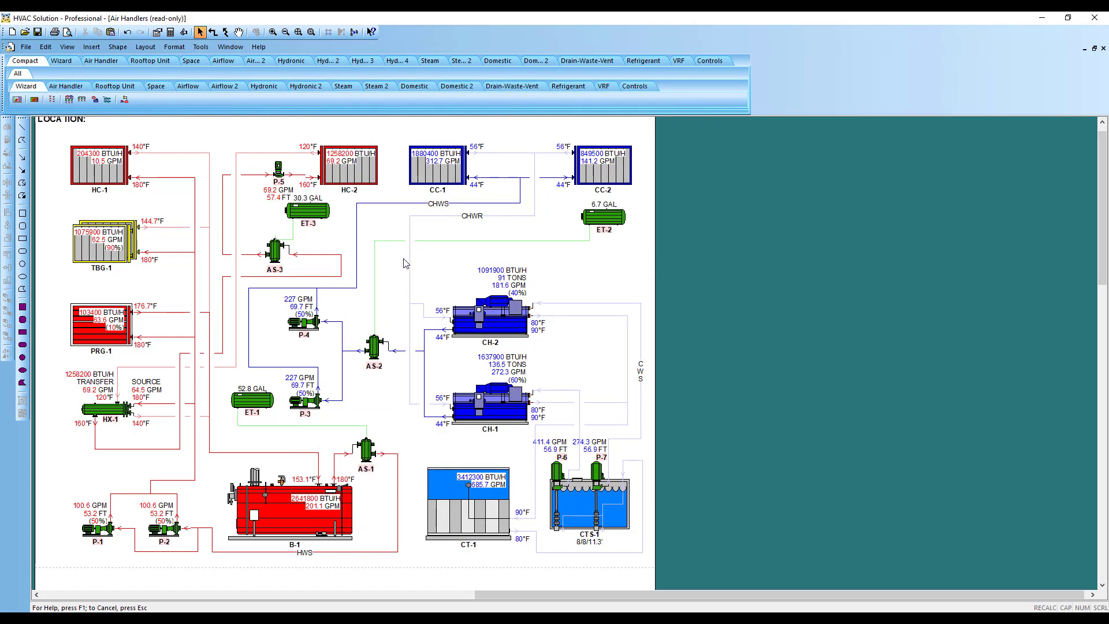
{"action": "mouse_move", "coordinate": [191, 134]}
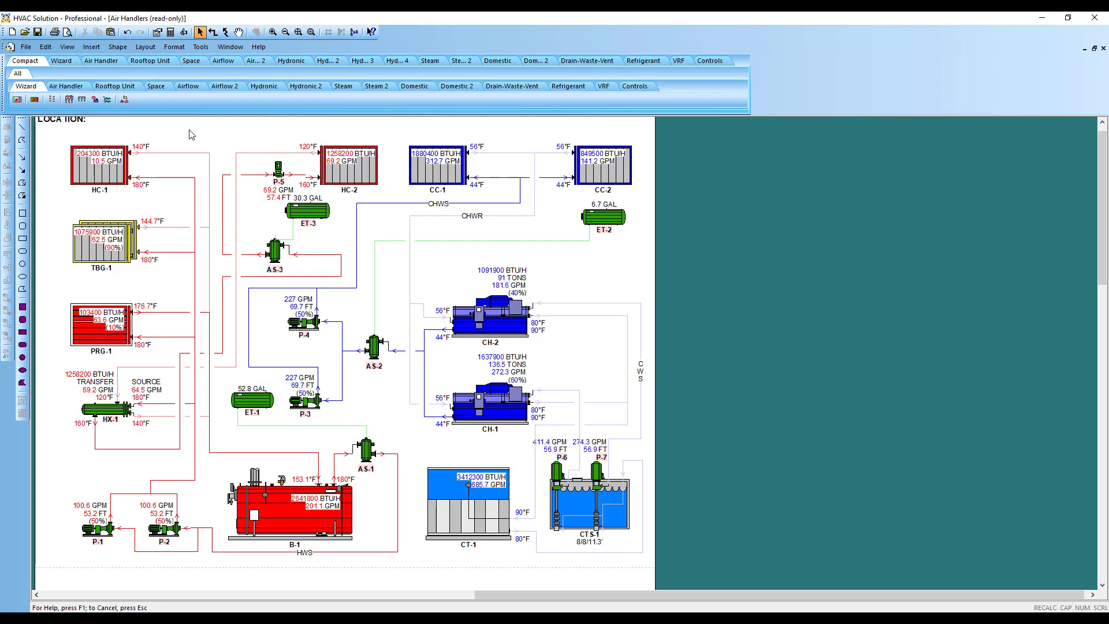
{"action": "mouse_move", "coordinate": [160, 140]}
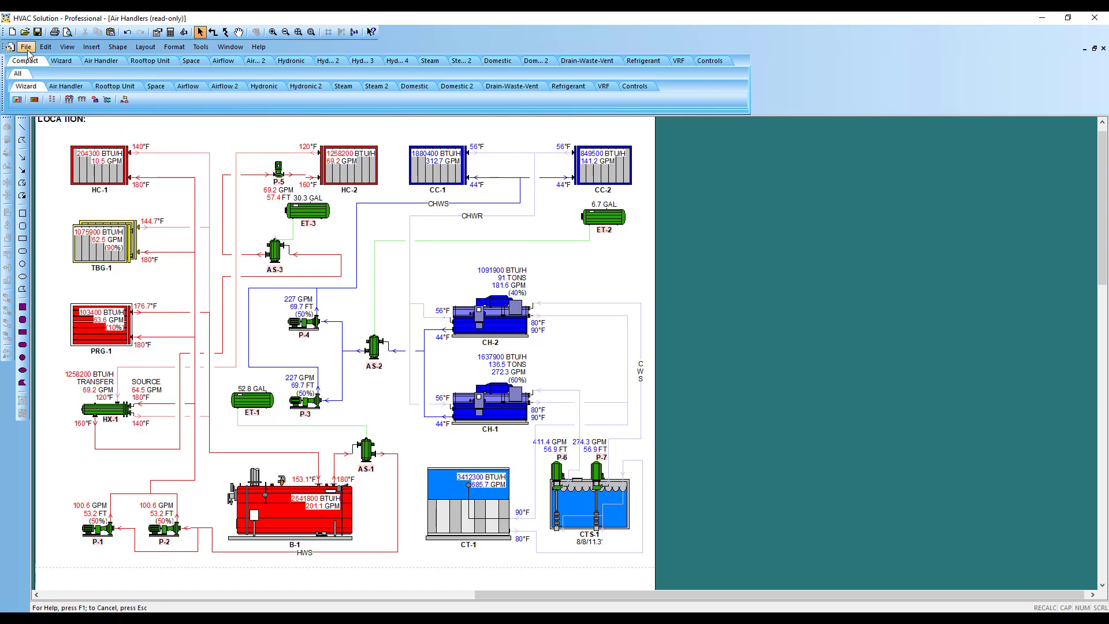
Step: Close the unsent Outlook project email and acknowledge the sharing violation error
{"action": "left_click", "coordinate": [26, 46]}
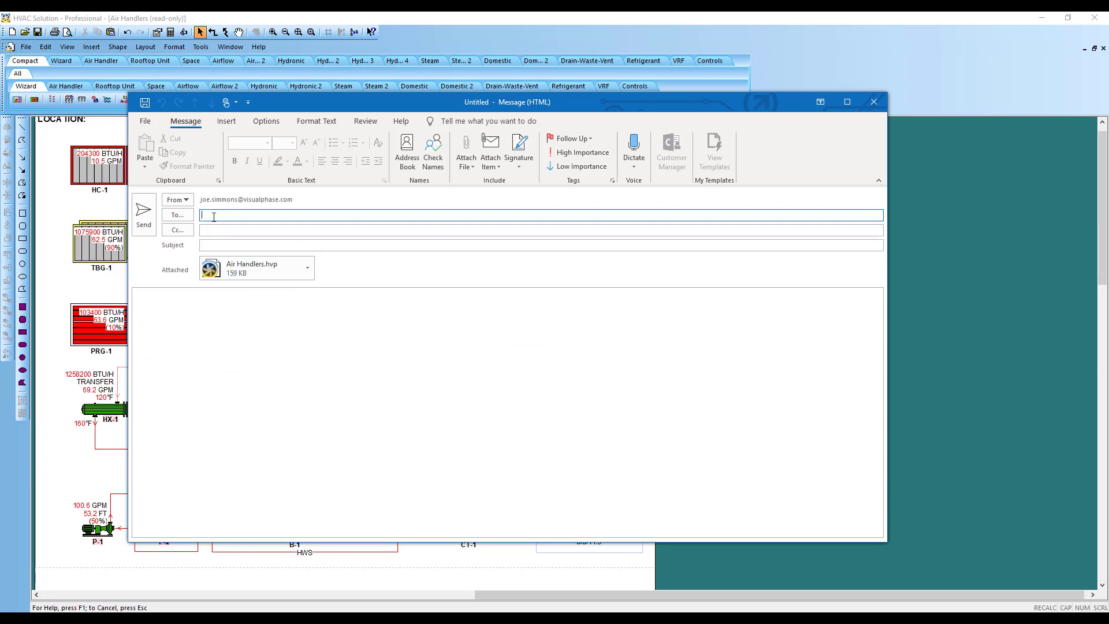
{"action": "left_click", "coordinate": [541, 215]}
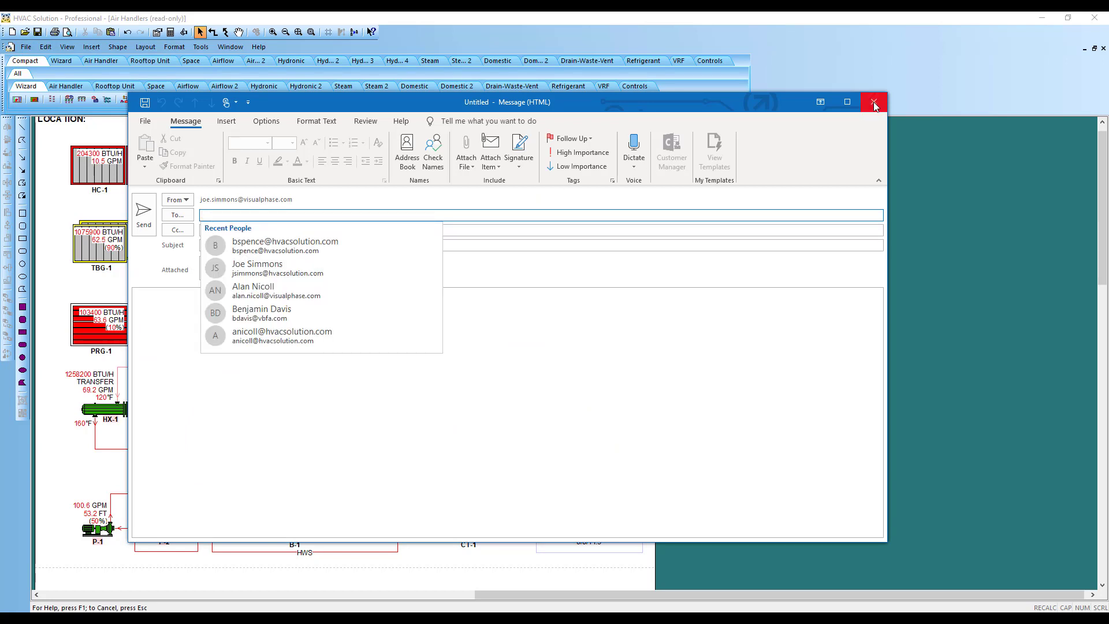
{"action": "left_click", "coordinate": [874, 101]}
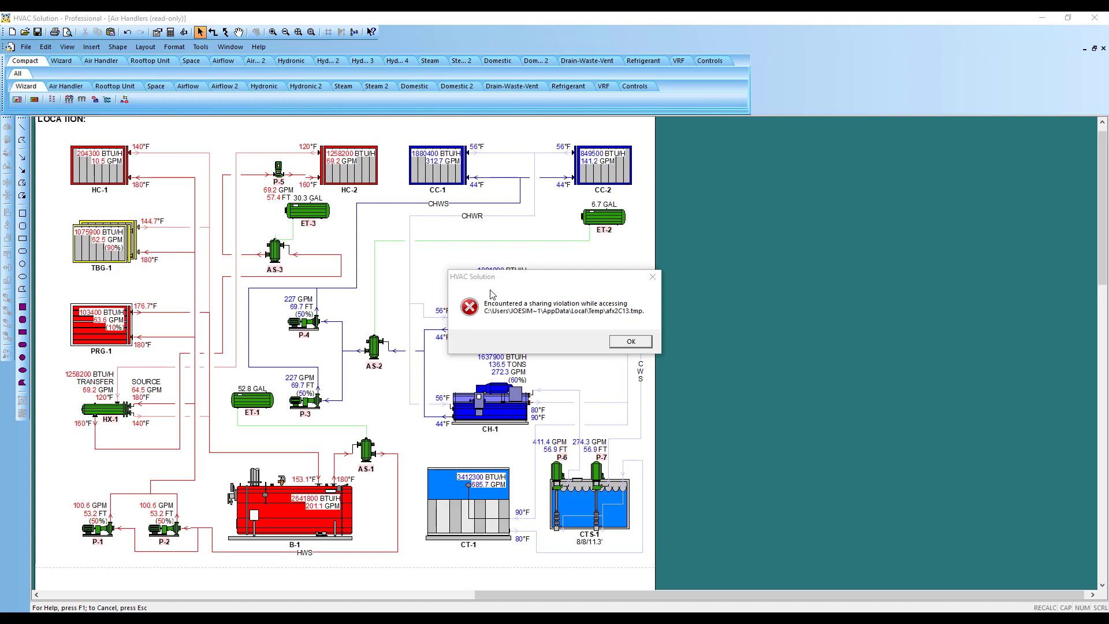
{"action": "left_click", "coordinate": [628, 341]}
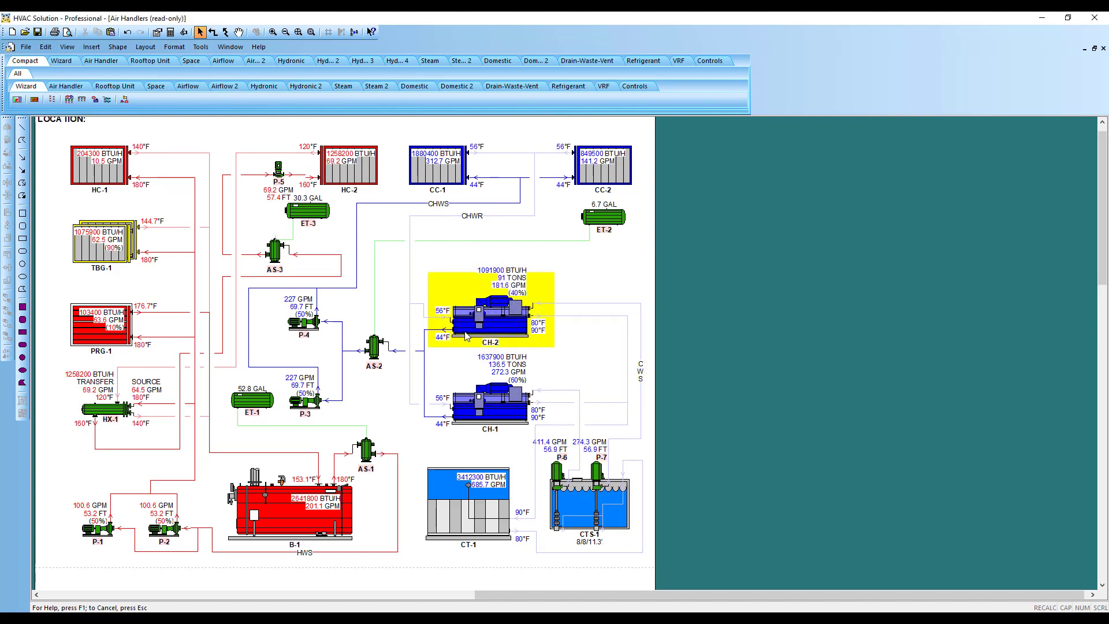
Step: Highlight the hot water loop through boiler B-1, pumps P-1/P-2, AS-1 and coil HC-1
{"action": "left_click", "coordinate": [463, 278]}
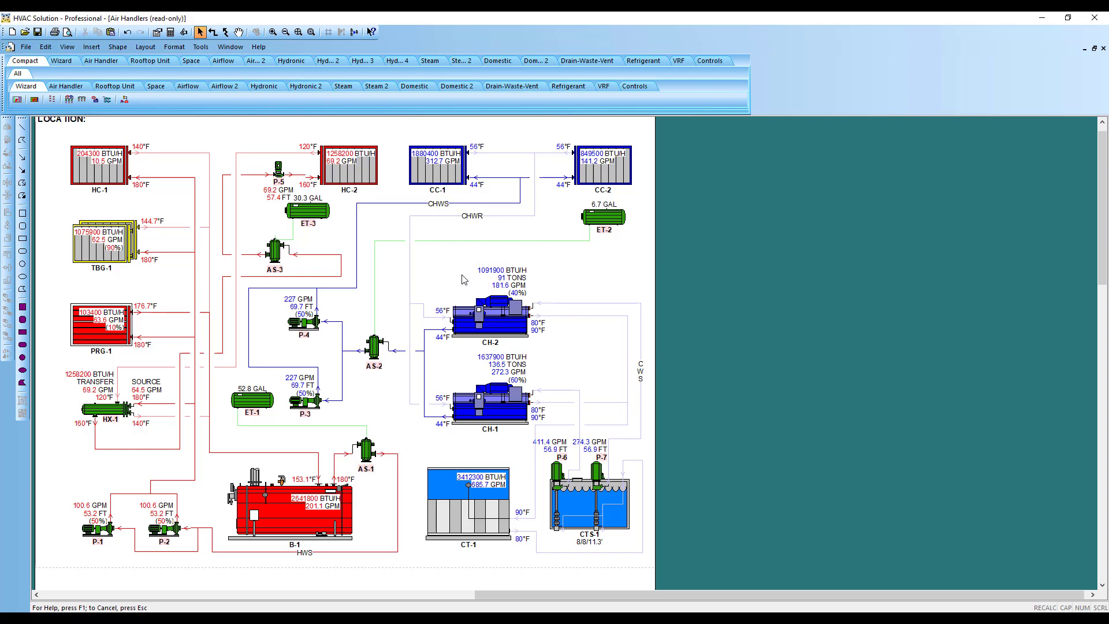
{"action": "left_click", "coordinate": [99, 529]}
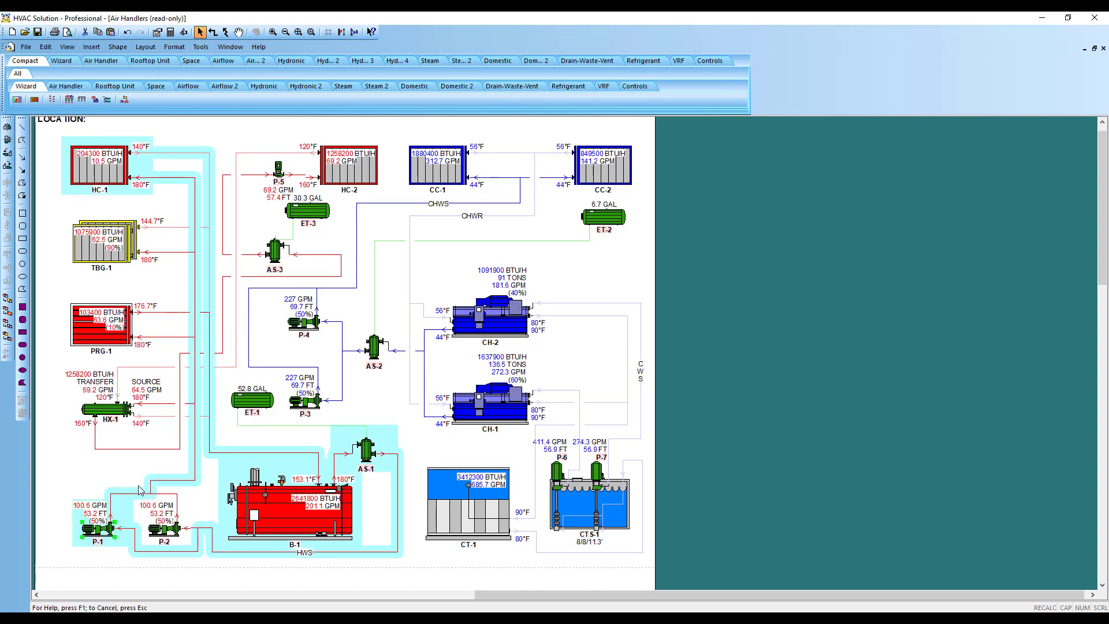
{"action": "mouse_move", "coordinate": [198, 251]}
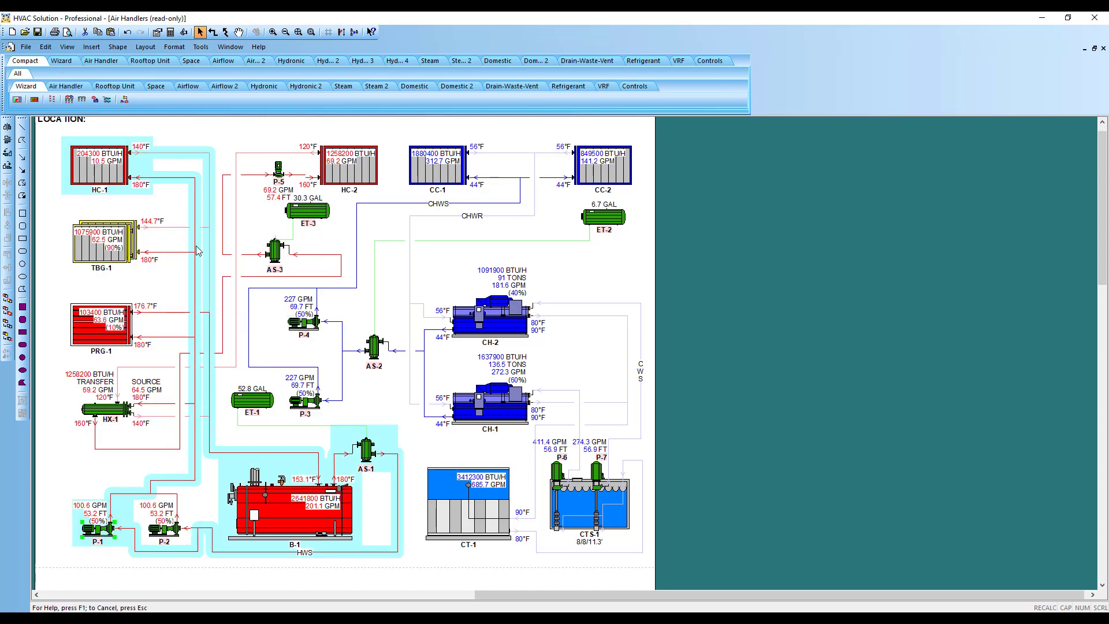
{"action": "left_click", "coordinate": [99, 527]}
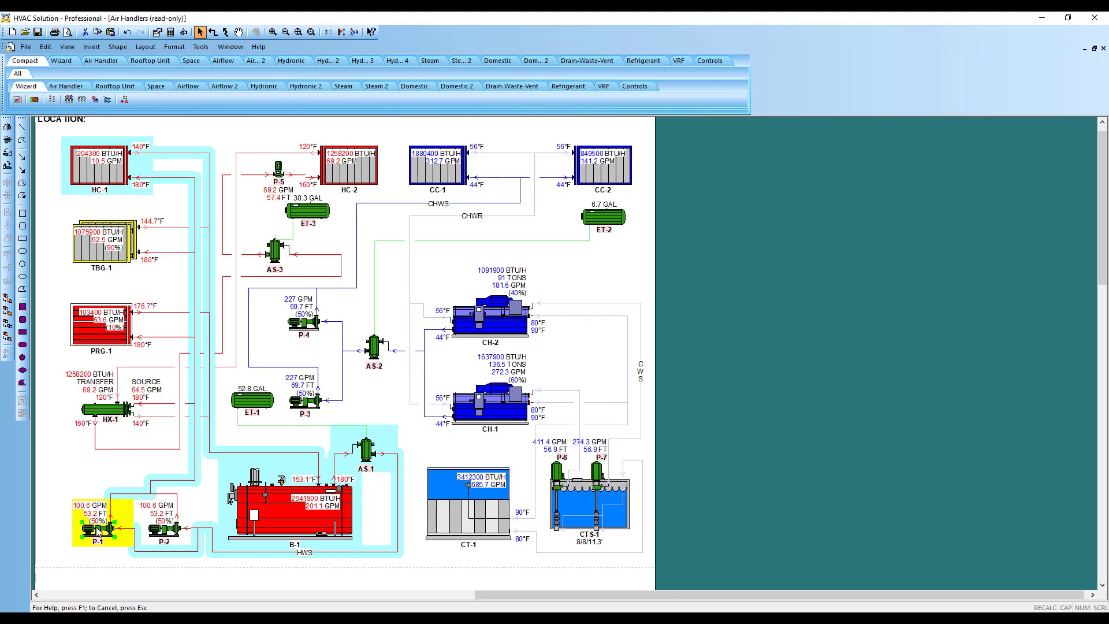
{"action": "double_click", "coordinate": [97, 529]}
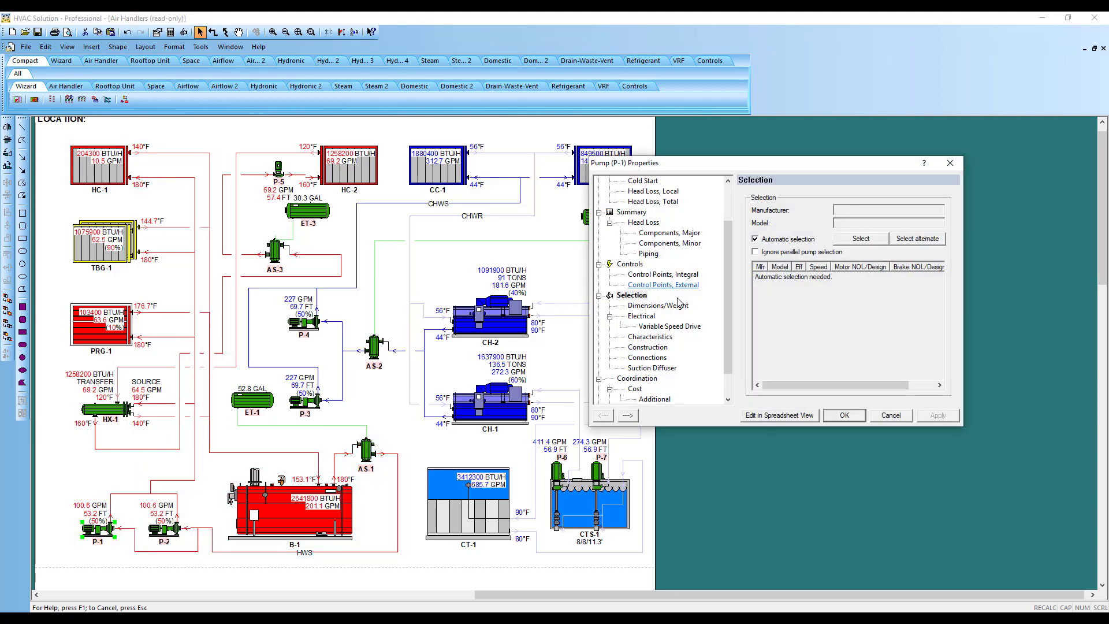
{"action": "scroll", "scroll_direction": "down", "scroll_amount": 3}
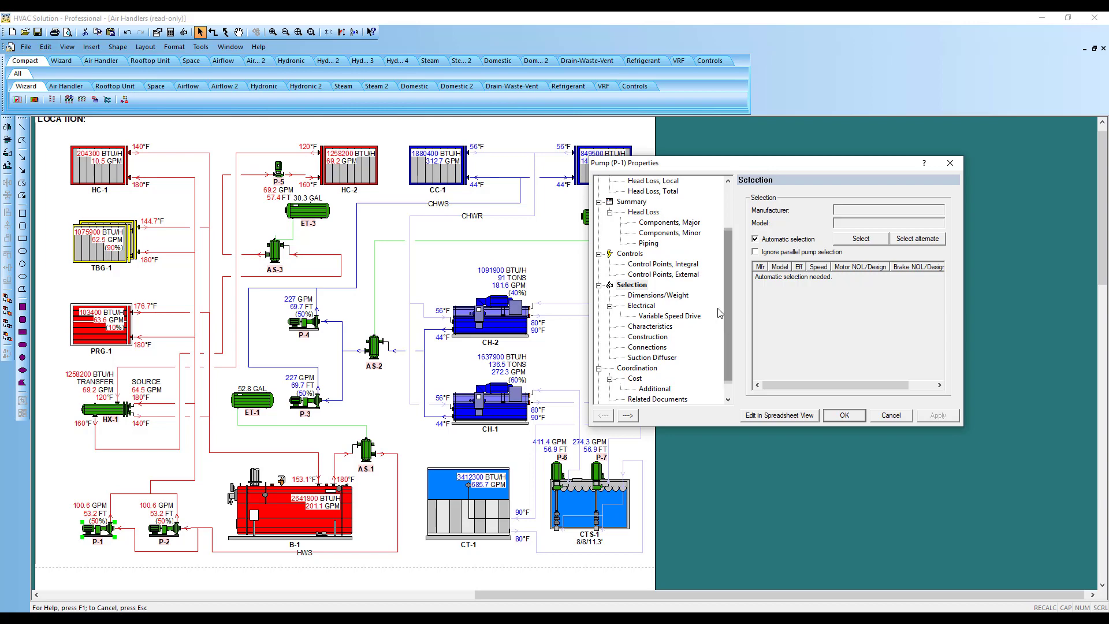
{"action": "left_click", "coordinate": [666, 221]}
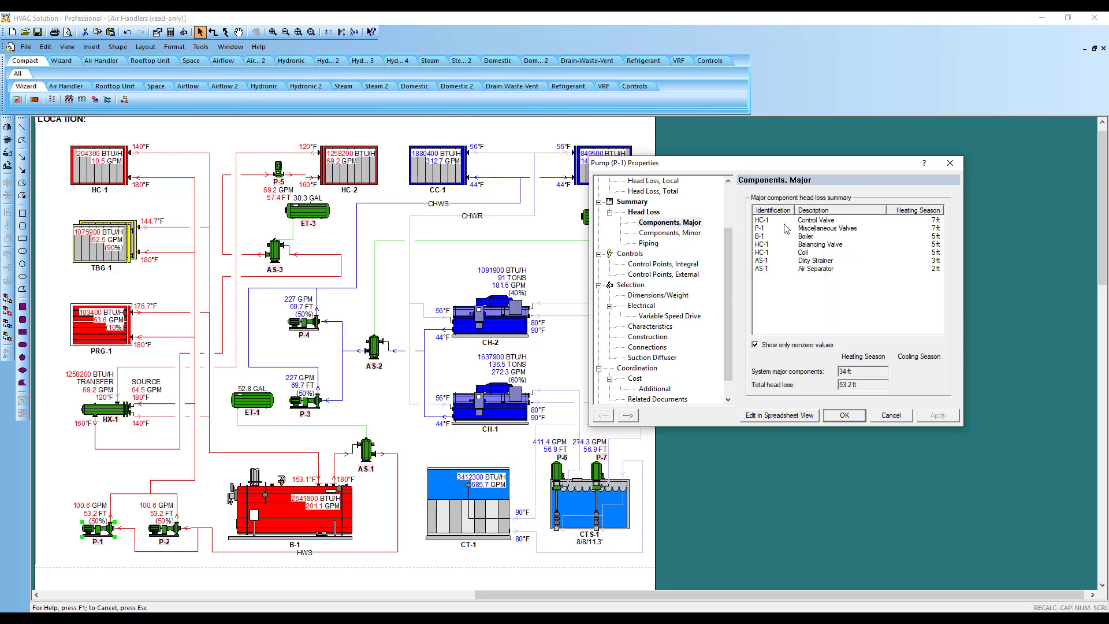
{"action": "left_click", "coordinate": [668, 232]}
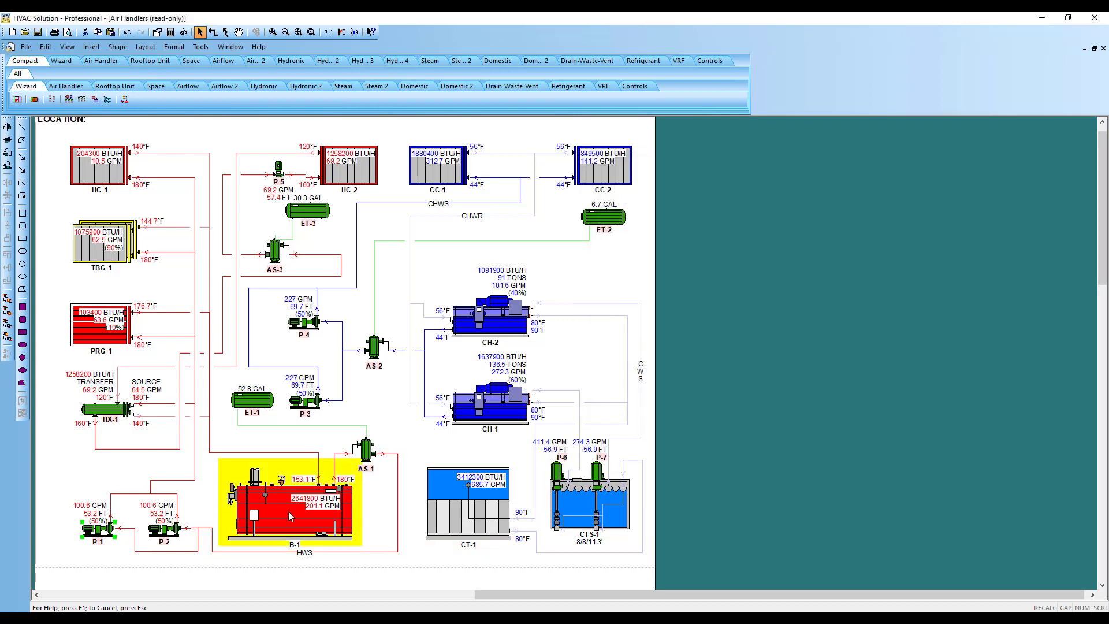
{"action": "double_click", "coordinate": [290, 502]}
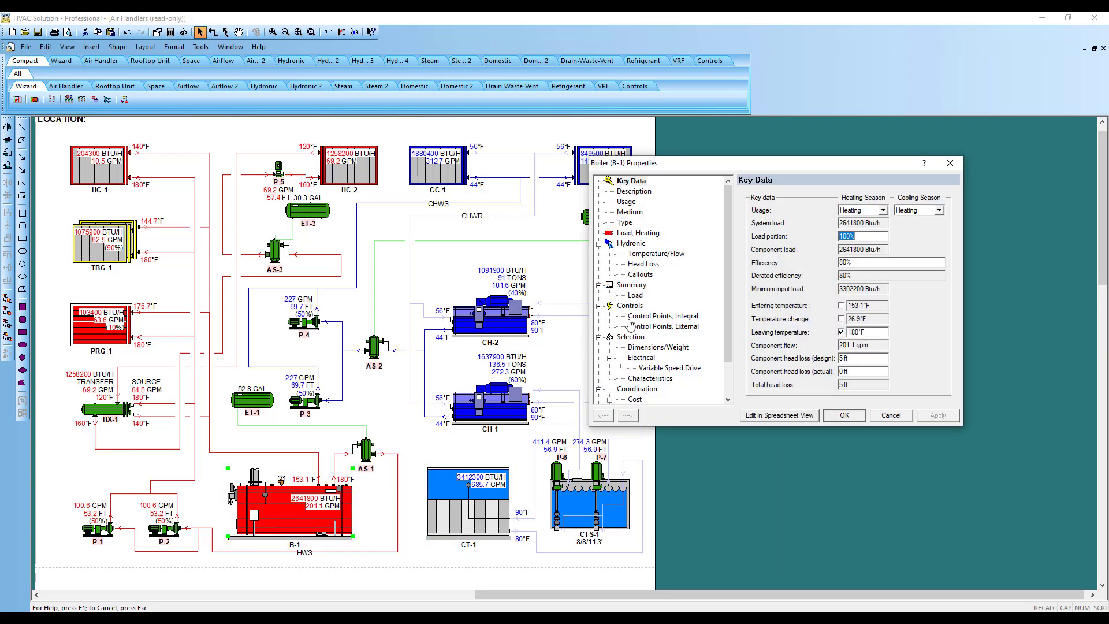
{"action": "left_click", "coordinate": [635, 295]}
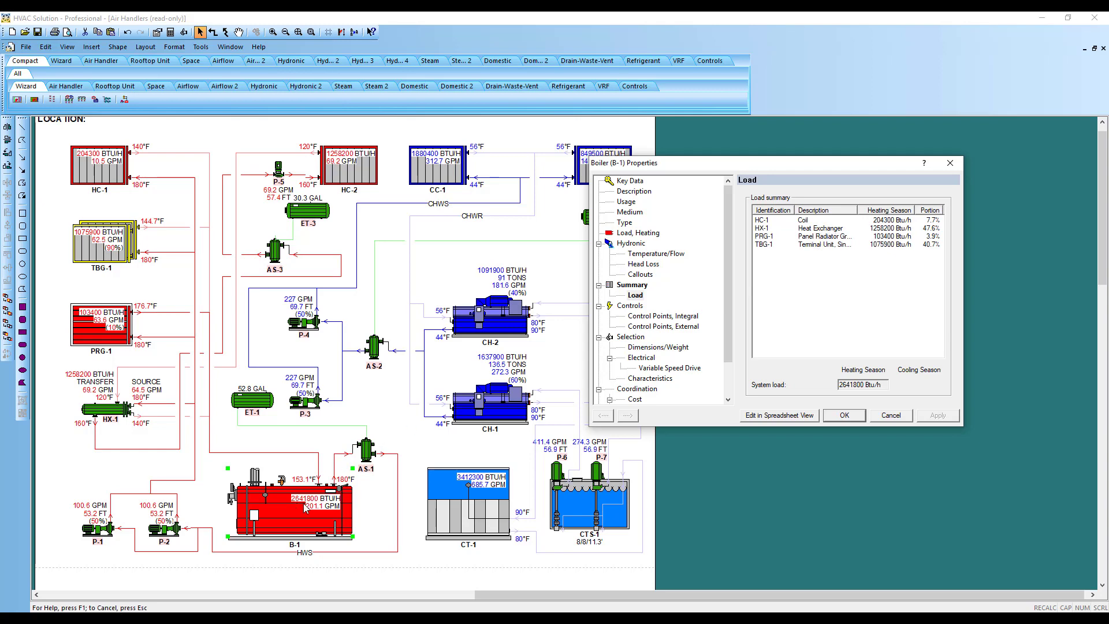
{"action": "mouse_move", "coordinate": [827, 413]}
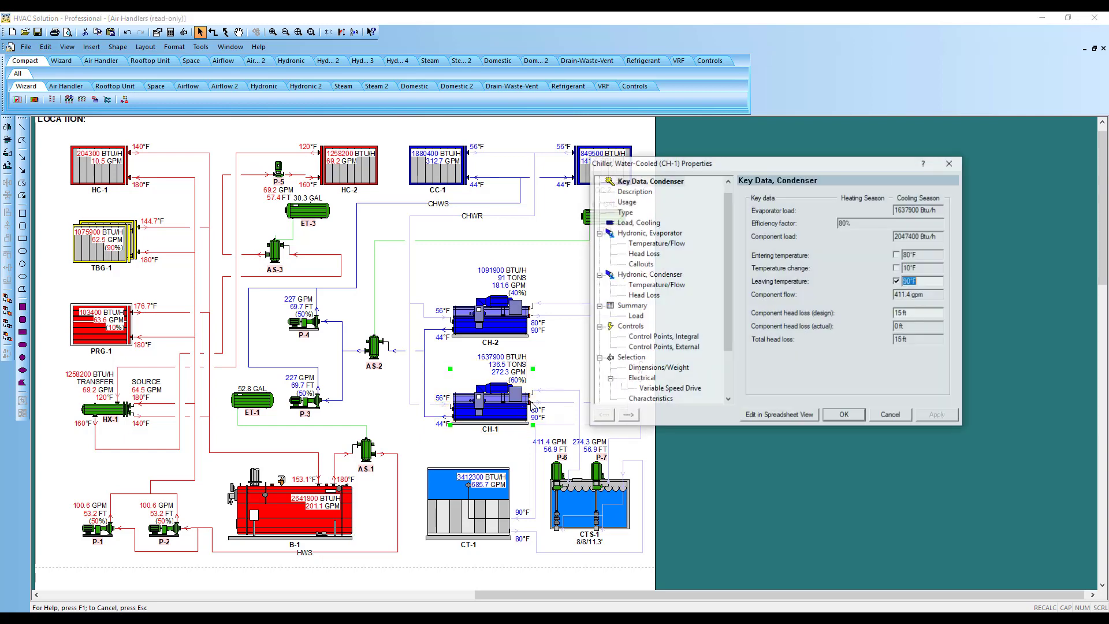
{"action": "left_click", "coordinate": [636, 316]}
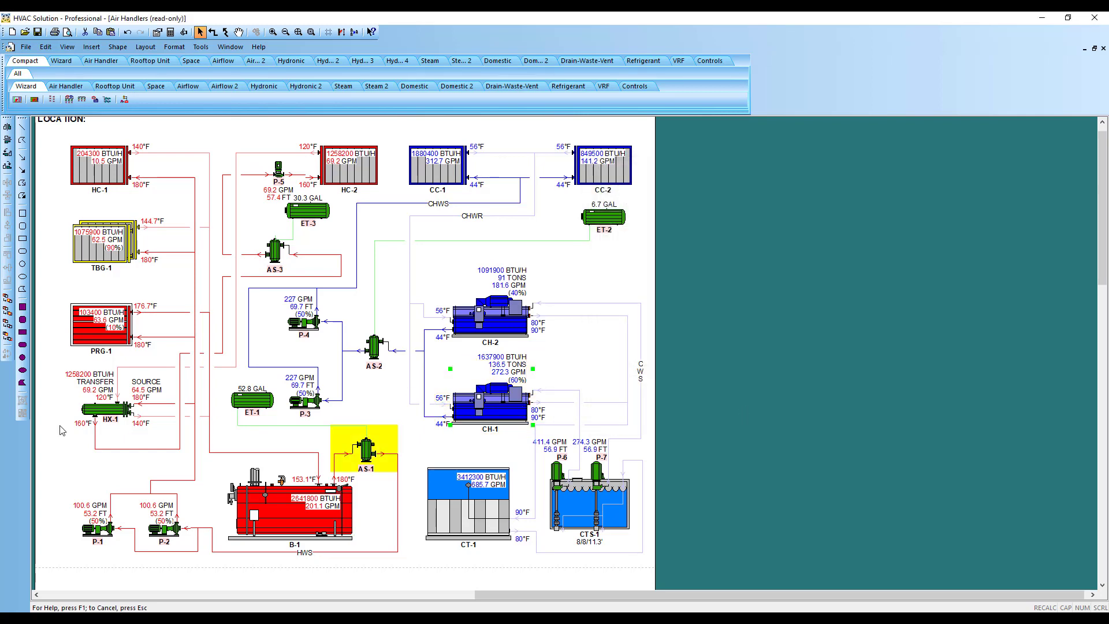
{"action": "double_click", "coordinate": [106, 408]}
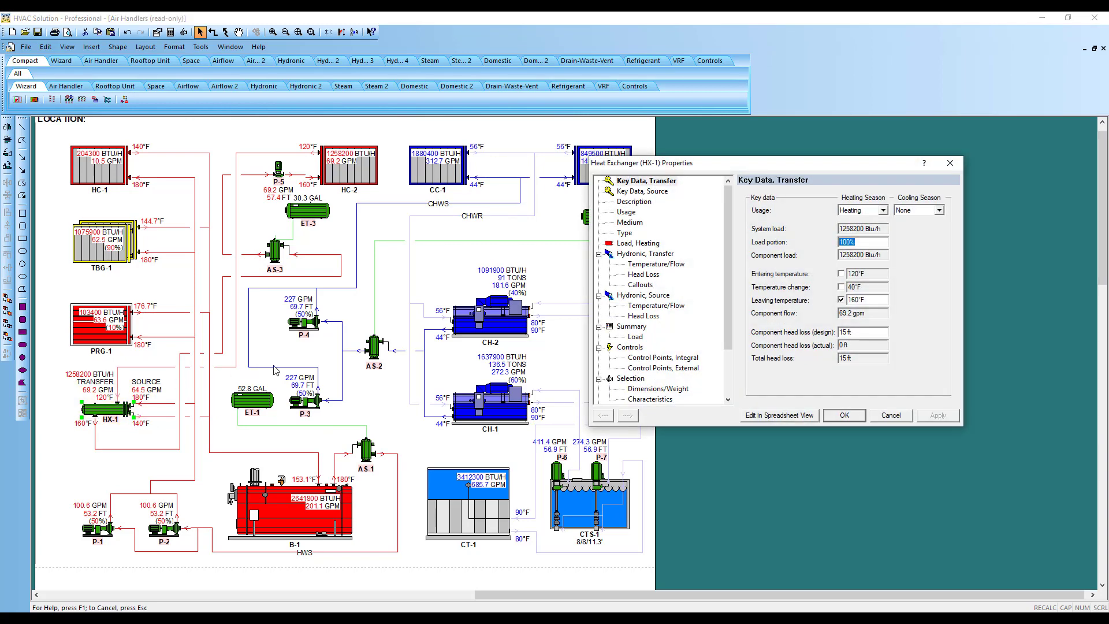
{"action": "left_click", "coordinate": [634, 336]}
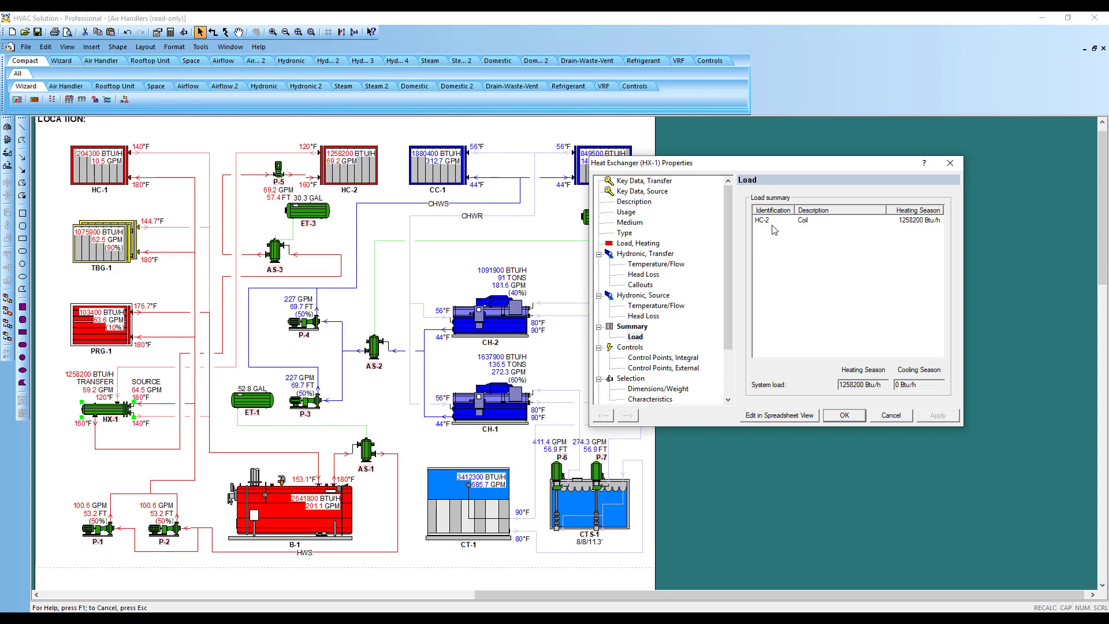
{"action": "mouse_move", "coordinate": [410, 288]}
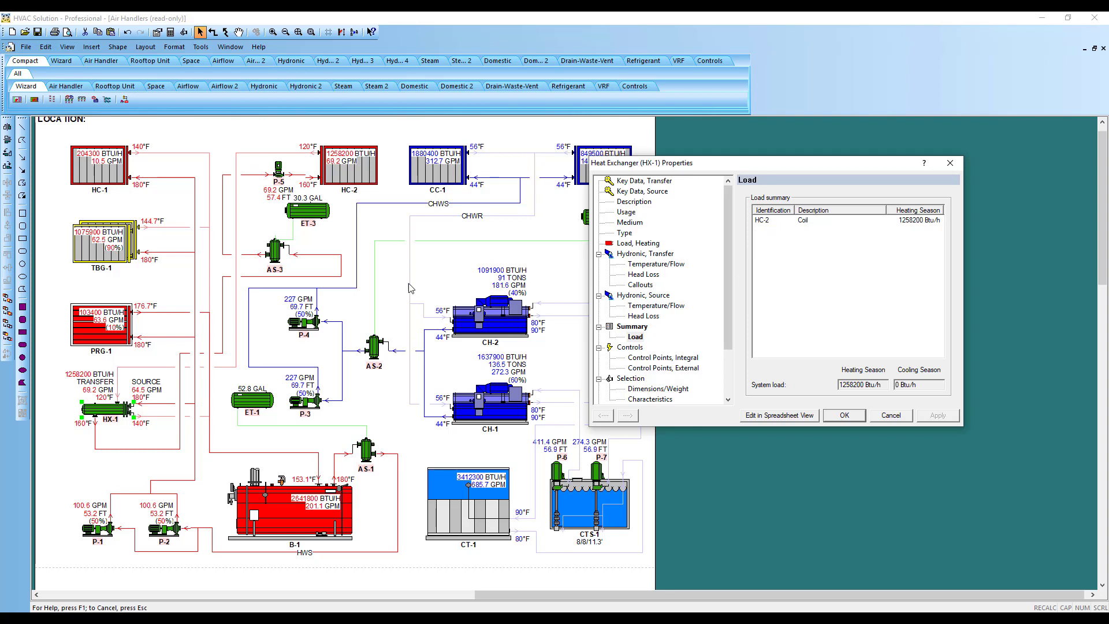
{"action": "mouse_move", "coordinate": [186, 405]}
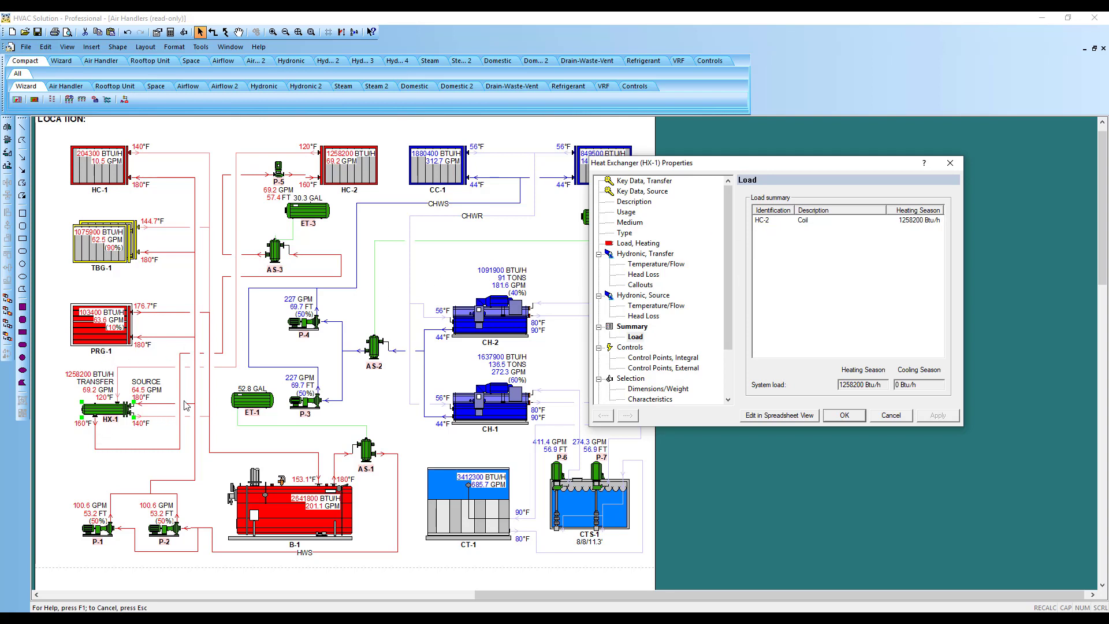
{"action": "left_click", "coordinate": [843, 414]}
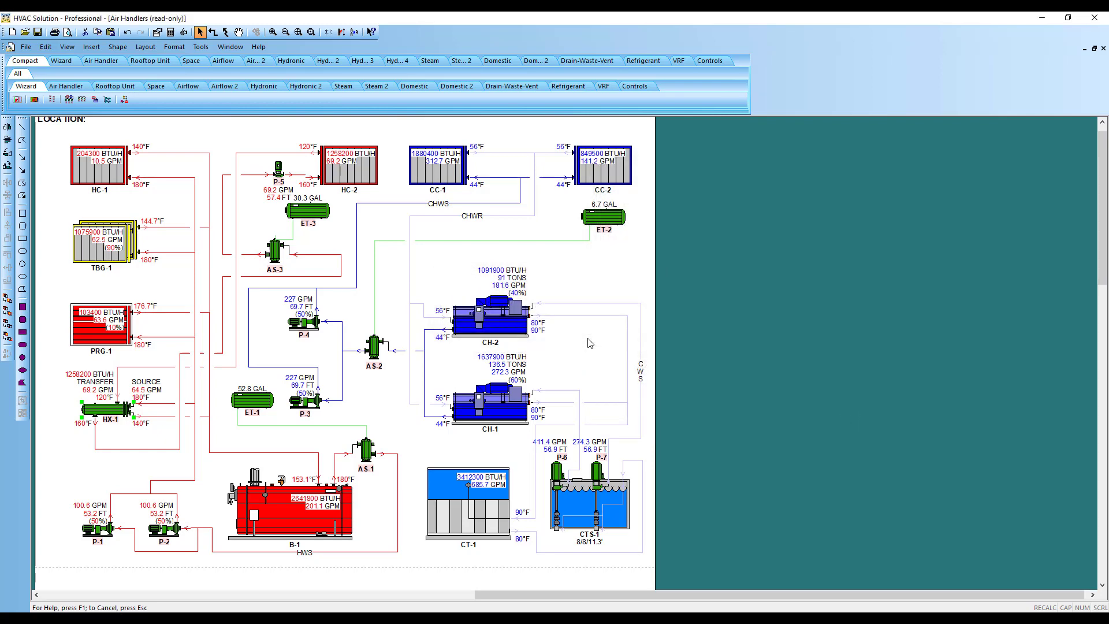
{"action": "mouse_move", "coordinate": [582, 347]}
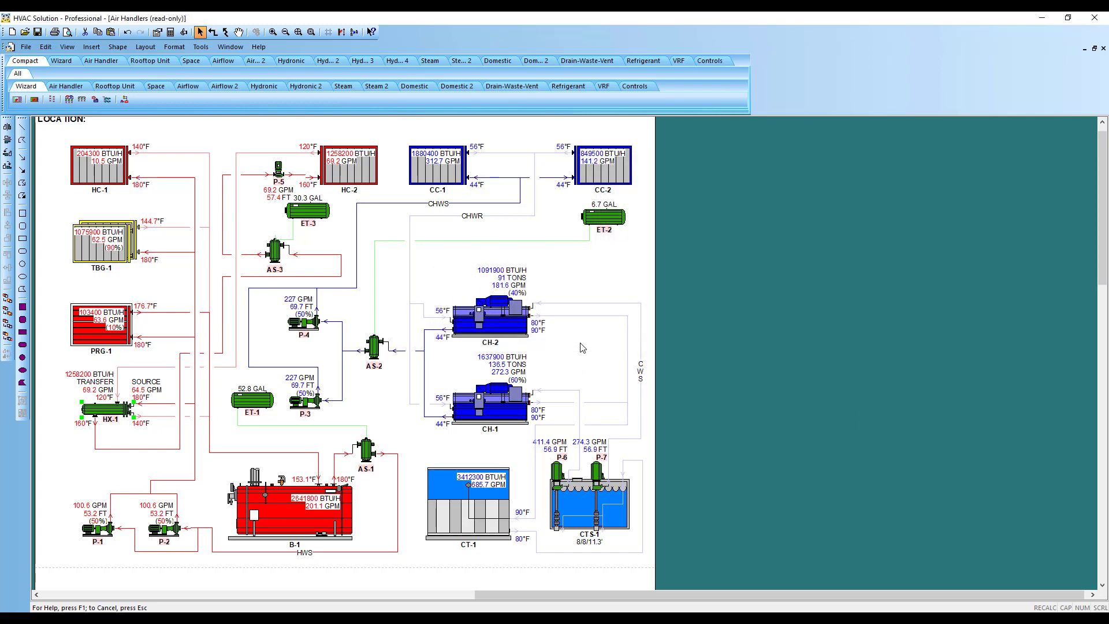